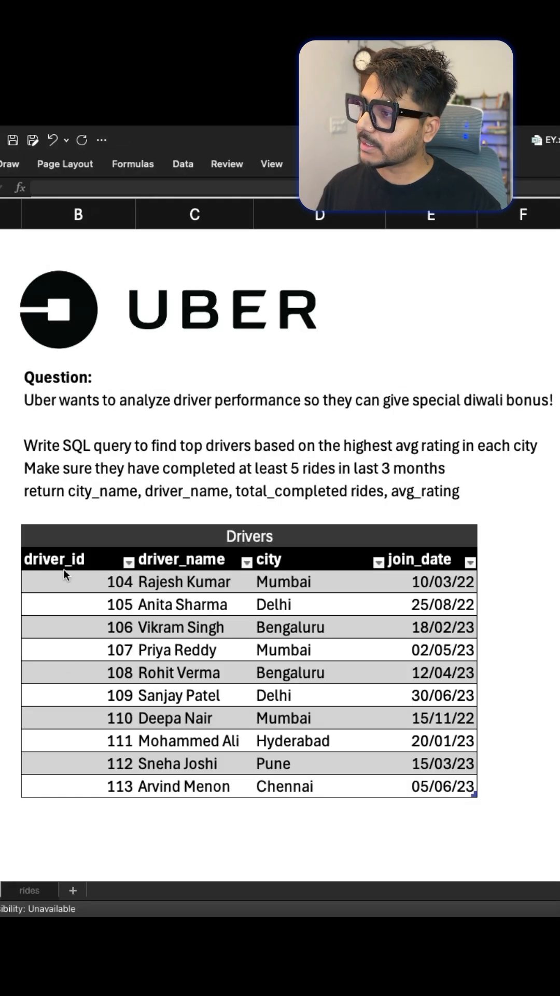
- Move over from the Drivers table to the Rides table with its ride times
click(299, 583)
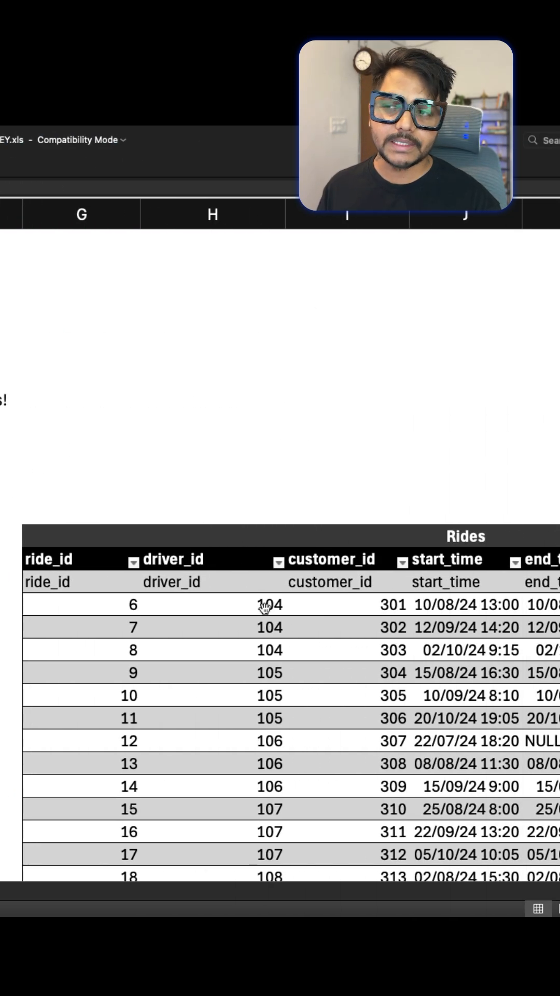
- Mark the ride_id header, then reveal the end_time, distance and price columns
click(48, 581)
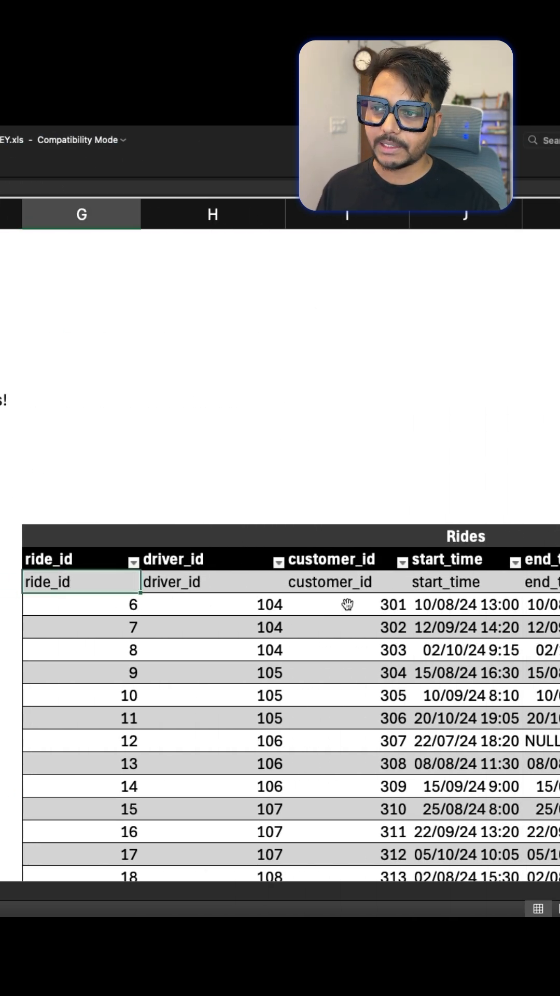
scroll(right, 3)
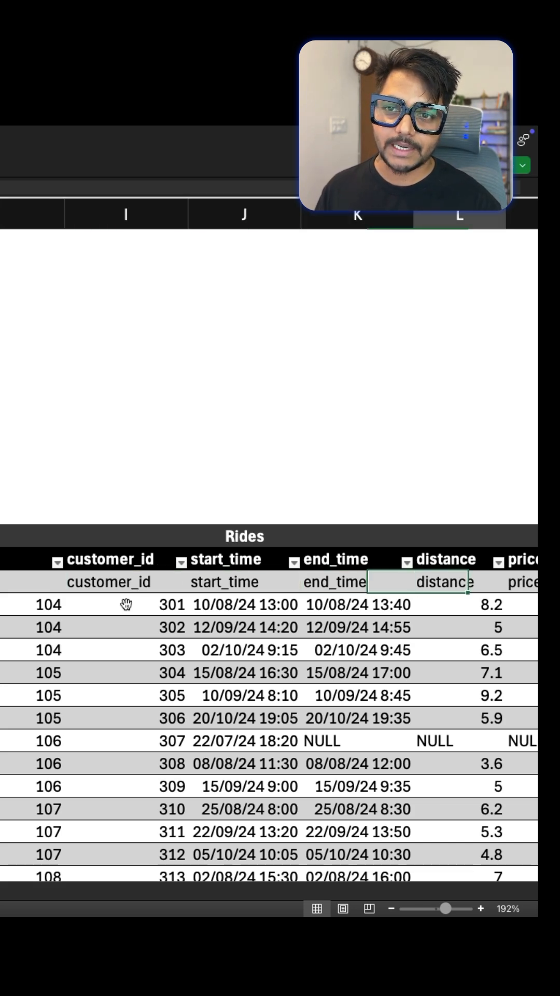
click(12, 927)
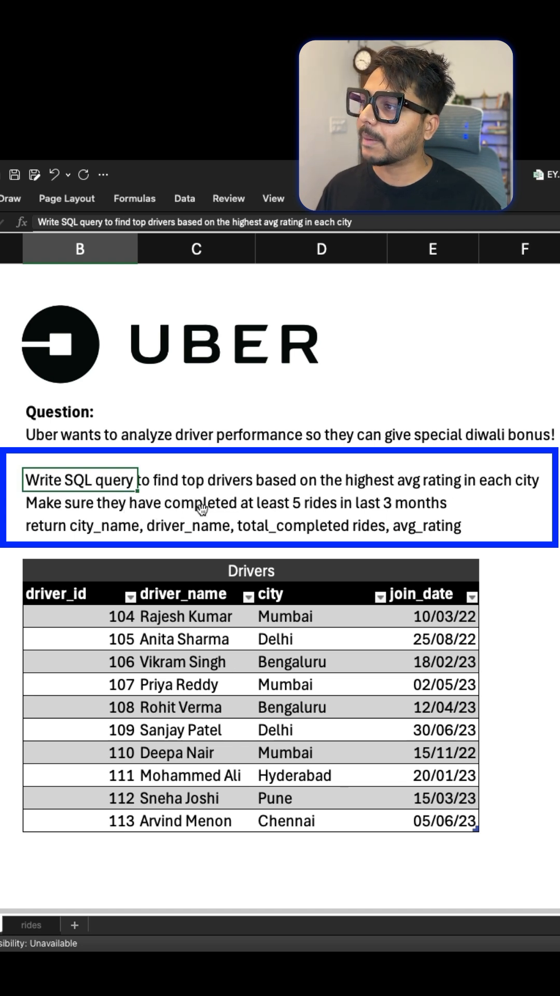
mouse_move(115, 528)
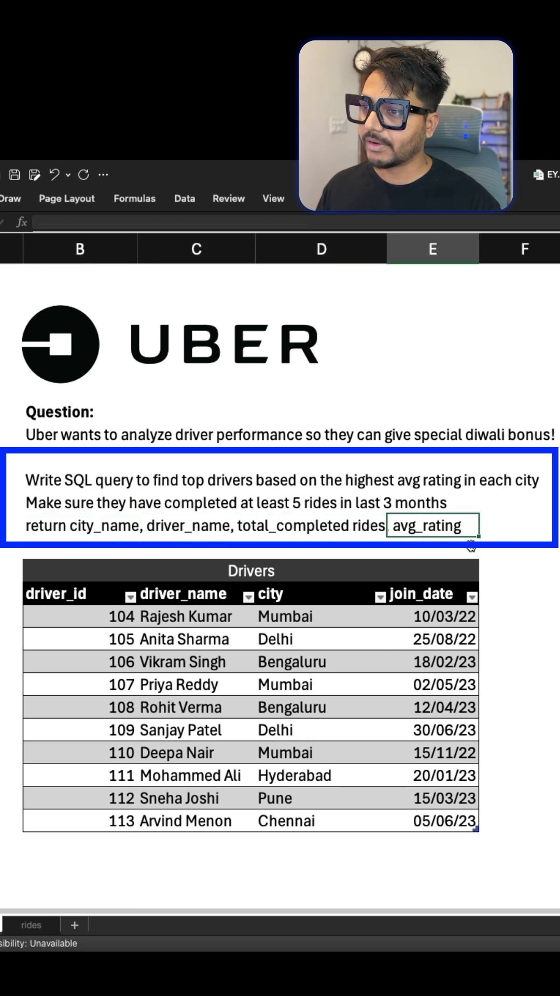
- Return to the Rides table and mark the NULL end_time of ride 307
scroll(right, 3)
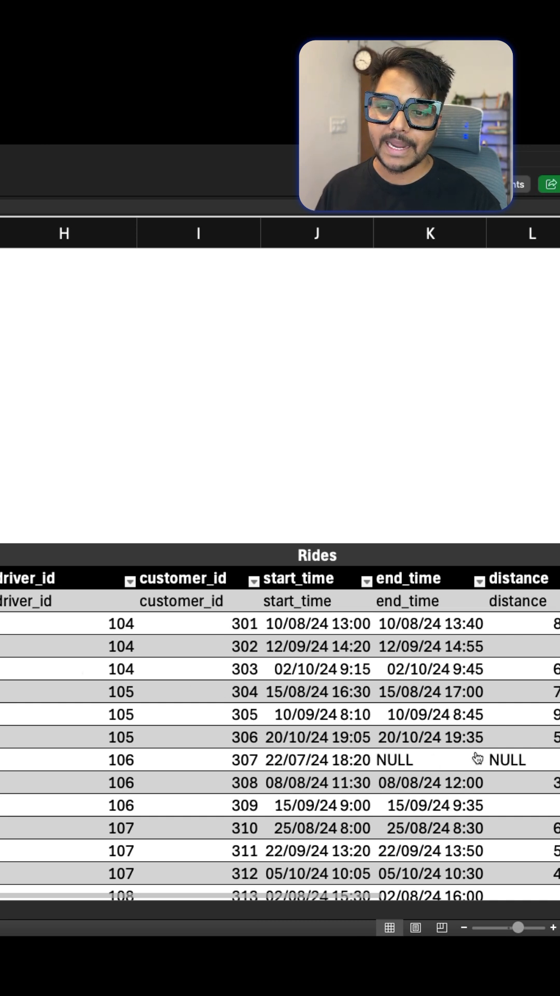
click(431, 738)
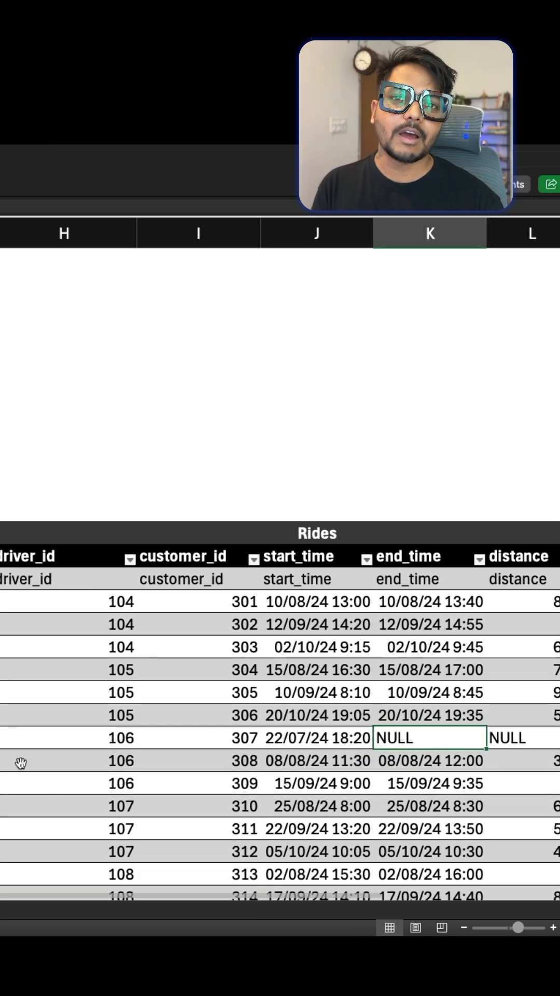